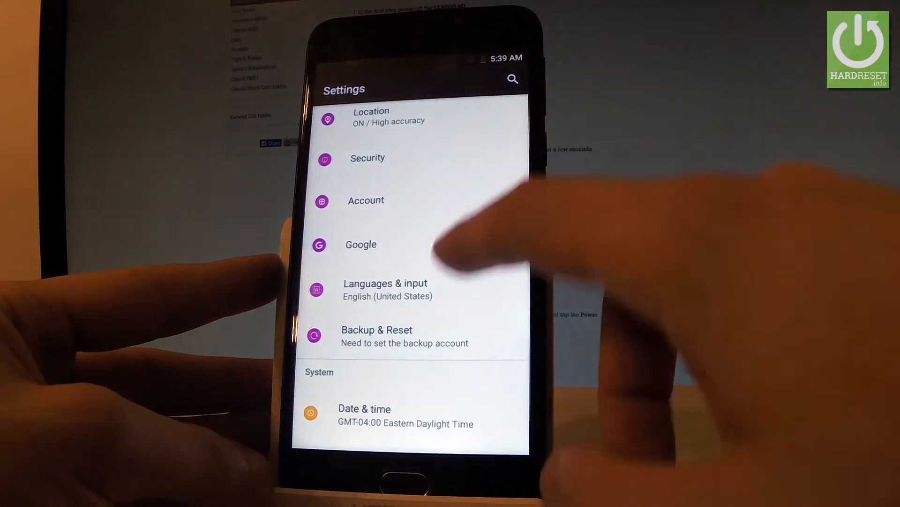
Scroll down the Settings list and open Backup & Reset.
scroll(down, 3)
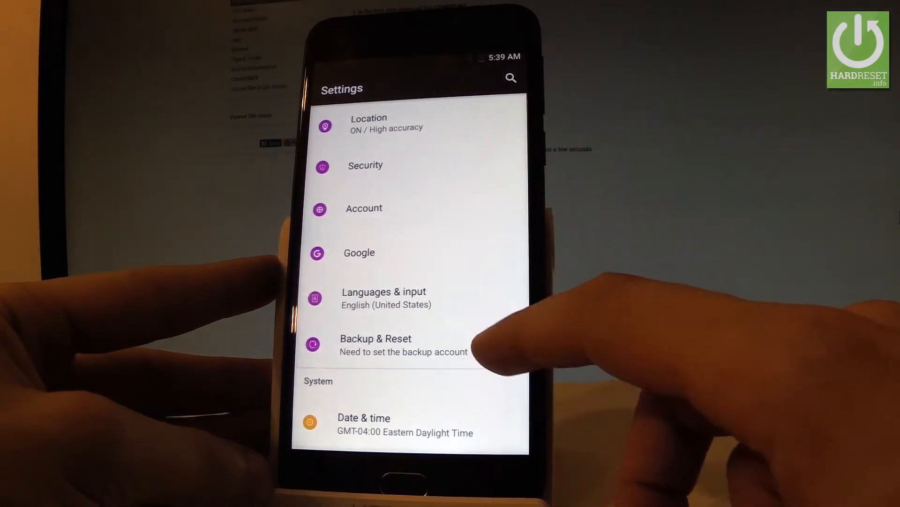
click(376, 345)
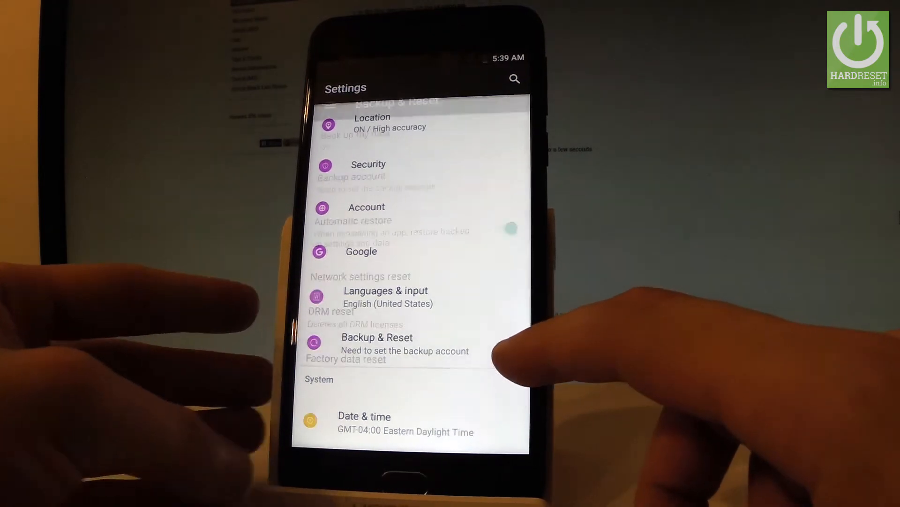
Choose Factory data reset, tap RESET PHONE, and confirm with ERASE EVERYTHING.
click(377, 344)
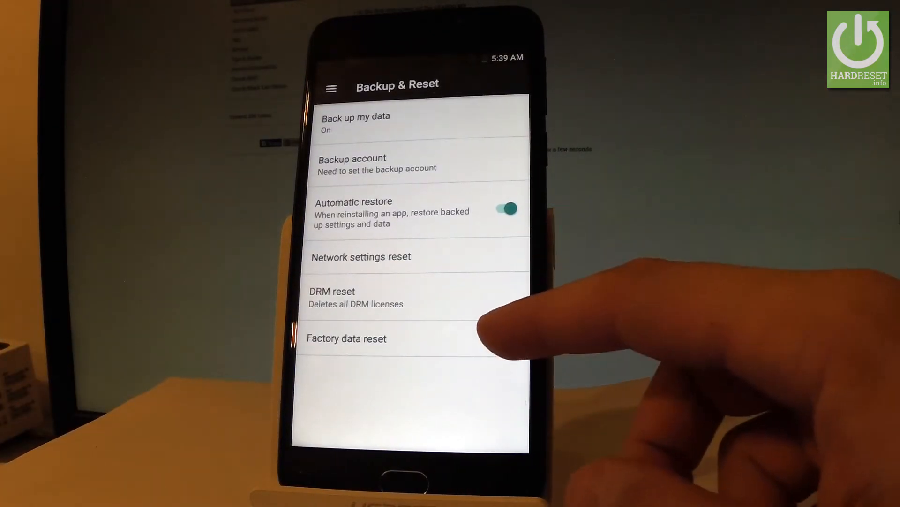
click(346, 338)
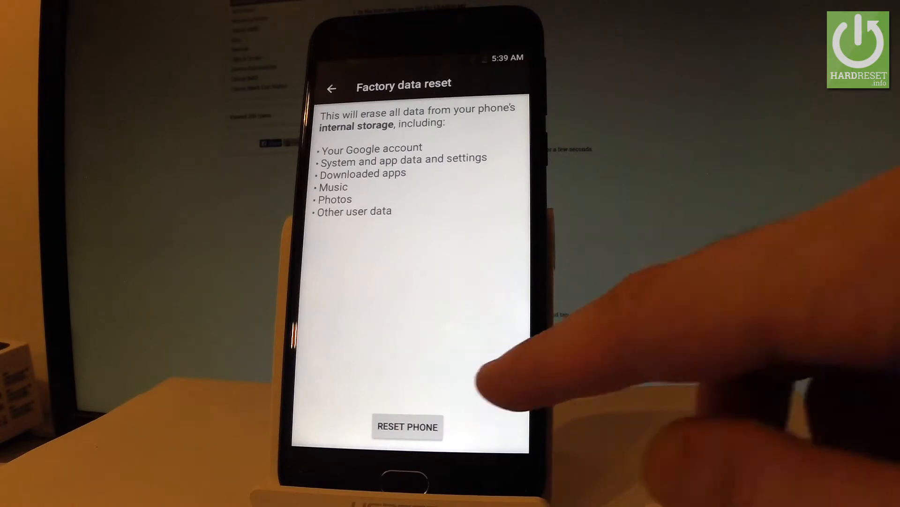
click(407, 427)
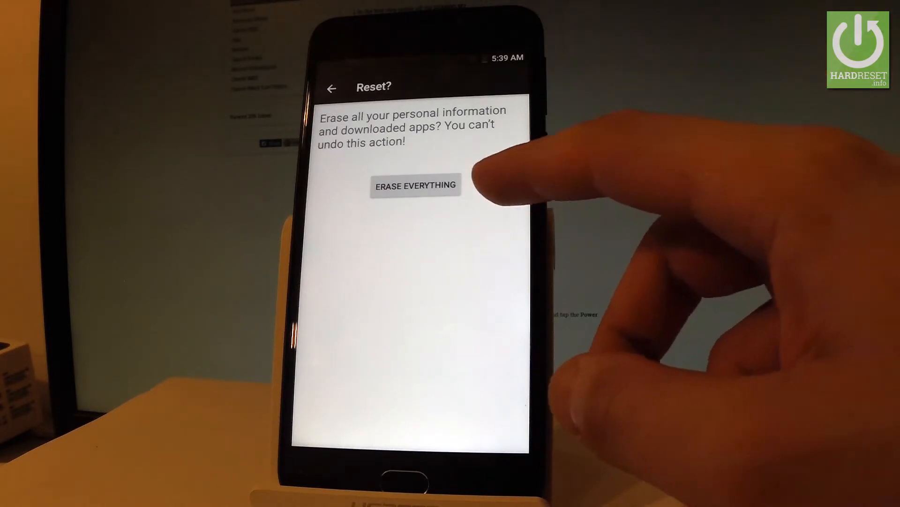
click(414, 185)
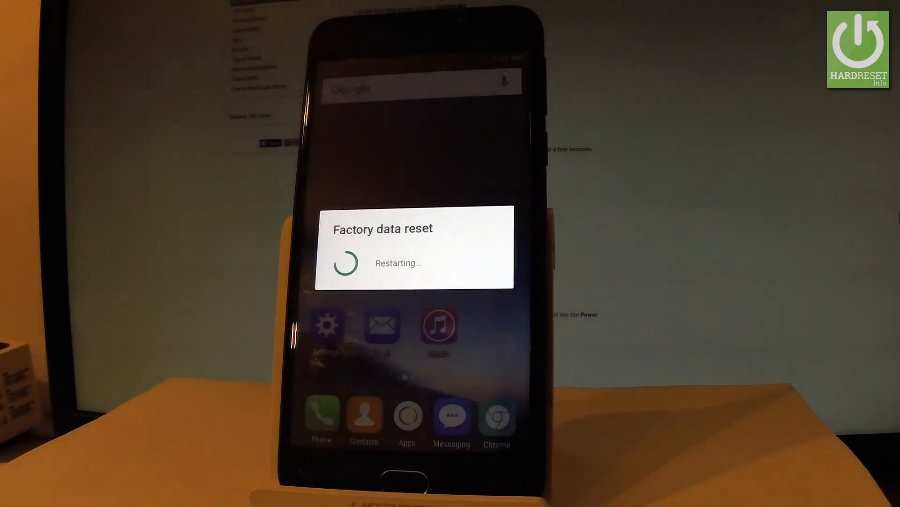